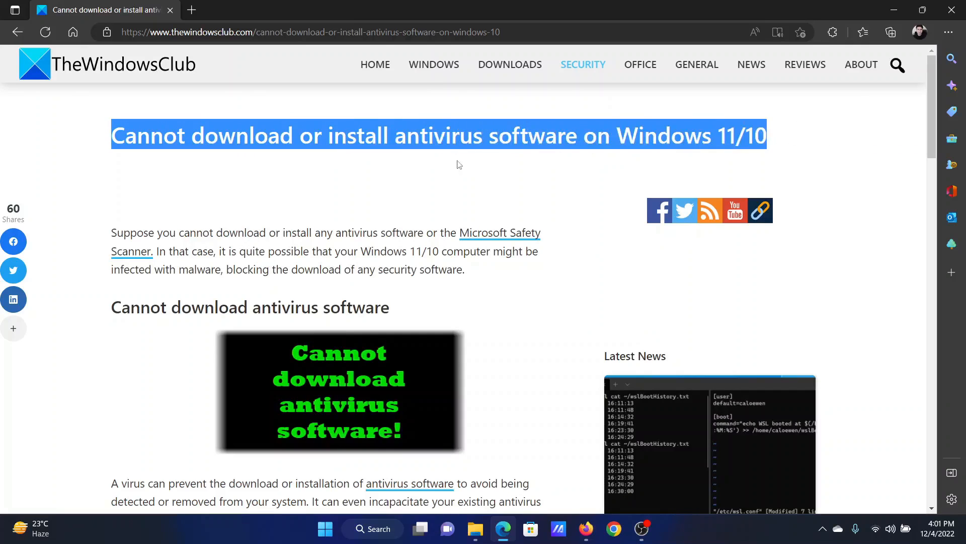
# Step: Deselect the title and scroll to '1] Run a scan using an on-demand antivirus from a USB'
pyautogui.click(387, 181)
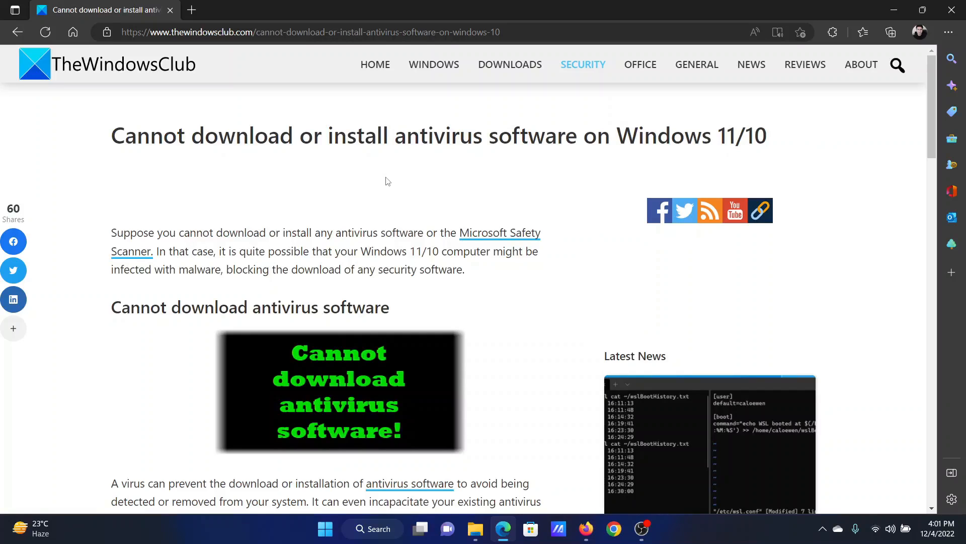
pyautogui.scroll(-3)
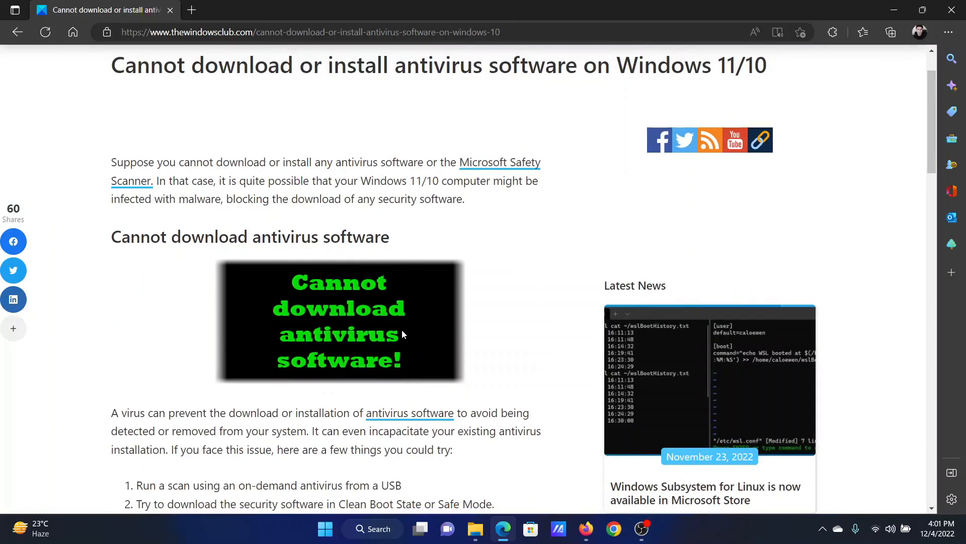
pyautogui.scroll(-3)
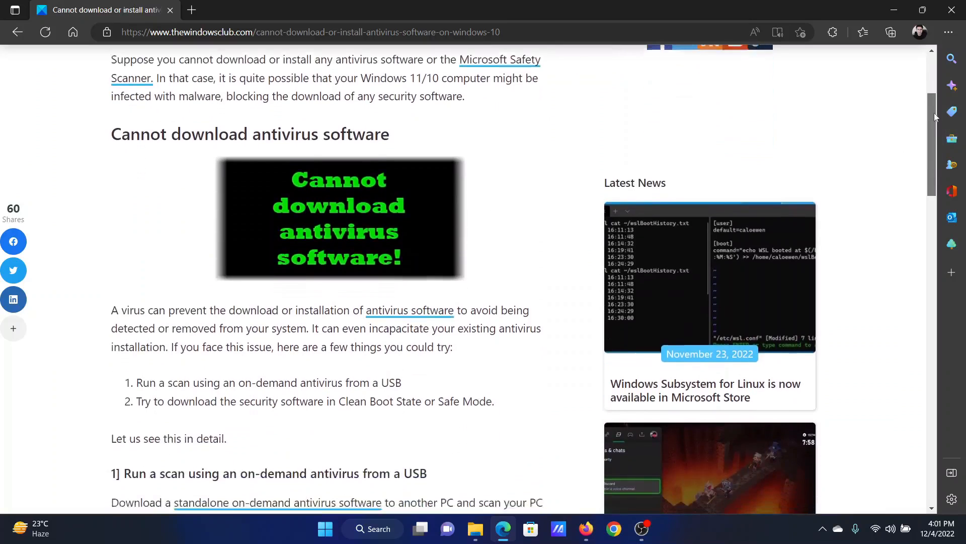
pyautogui.scroll(-3)
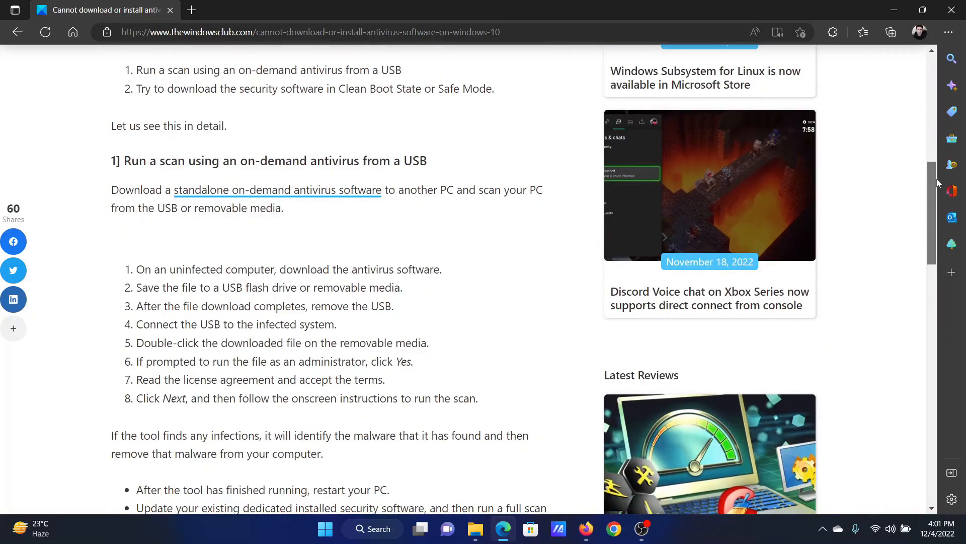
pyautogui.scroll(3)
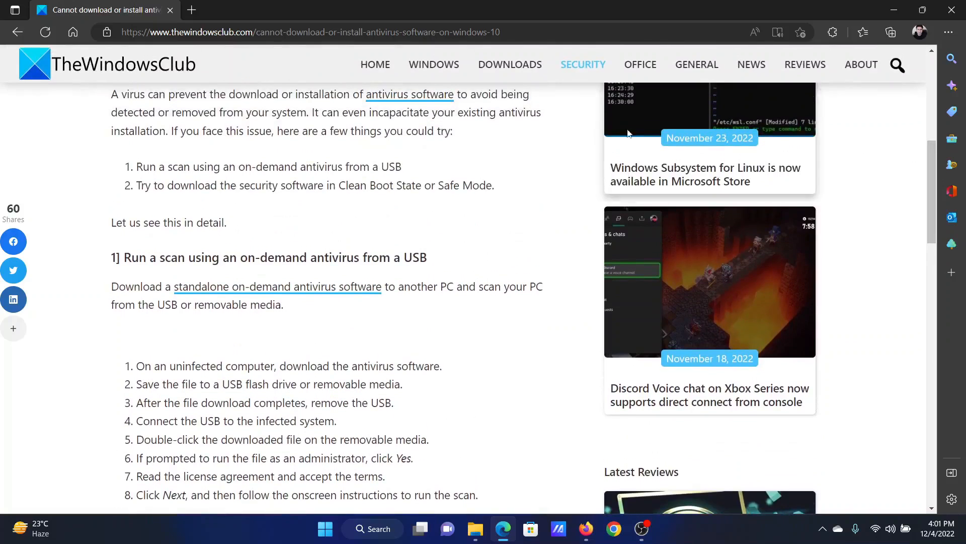
pyautogui.moveTo(412, 172)
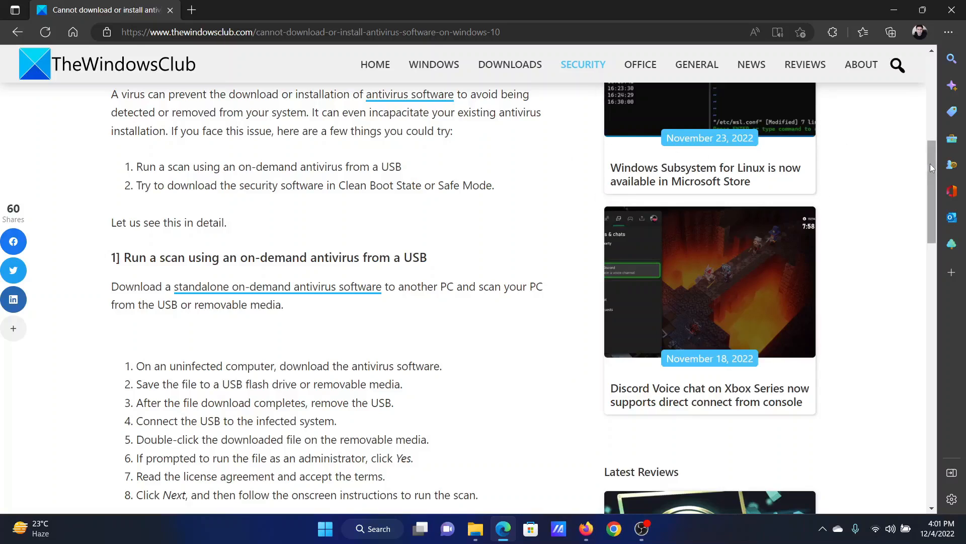
# Step: Scroll down to '2] Download the security software in Clean Boot State or Safe Mode'
pyautogui.scroll(-3)
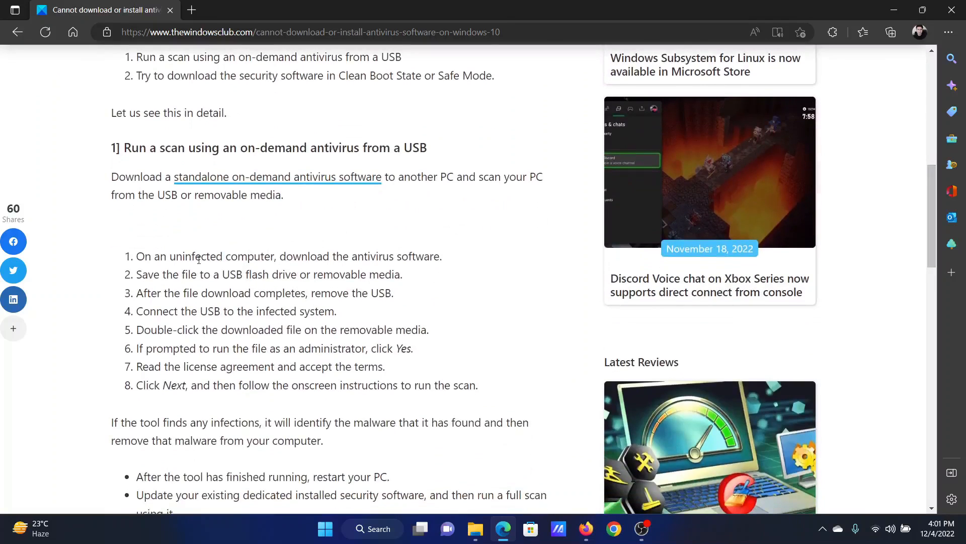
pyautogui.moveTo(305, 254)
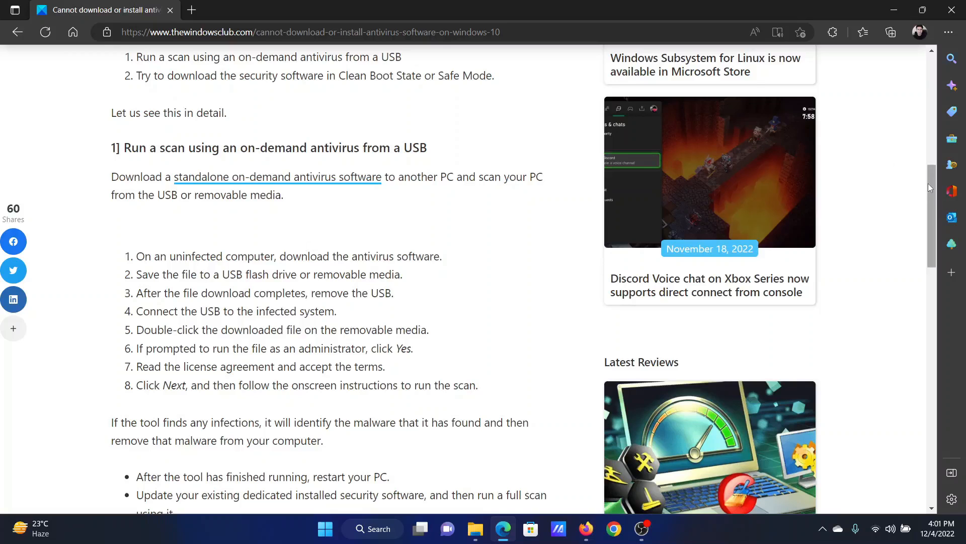
pyautogui.scroll(-3)
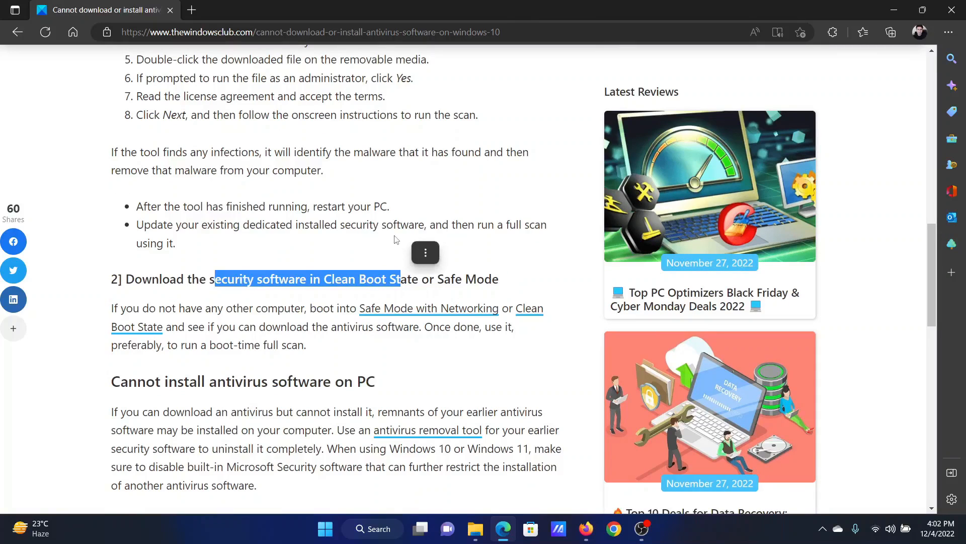
# Step: Run msconfig from the Run dialog to open System Configuration
pyautogui.press('Win+r')
pyautogui.write('msconfig')
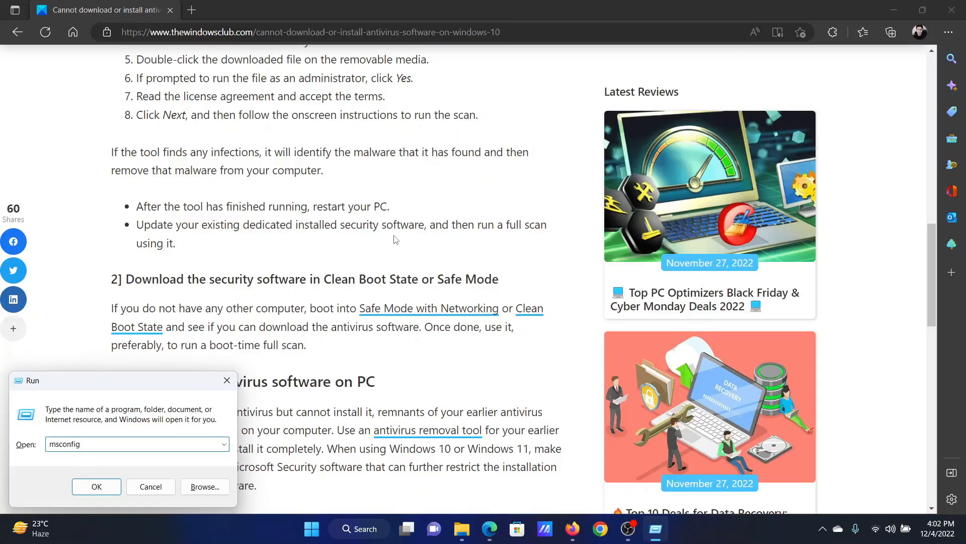
pyautogui.click(136, 444)
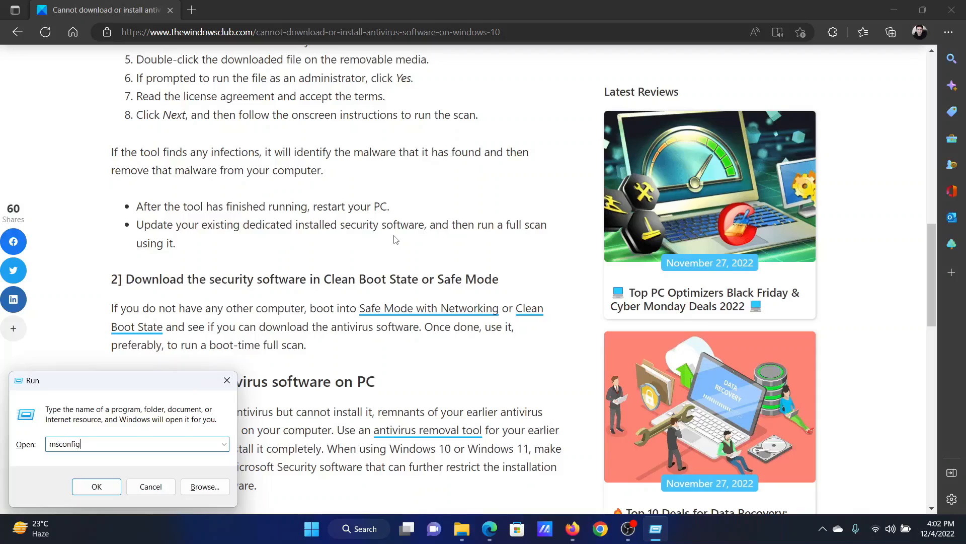
pyautogui.click(96, 486)
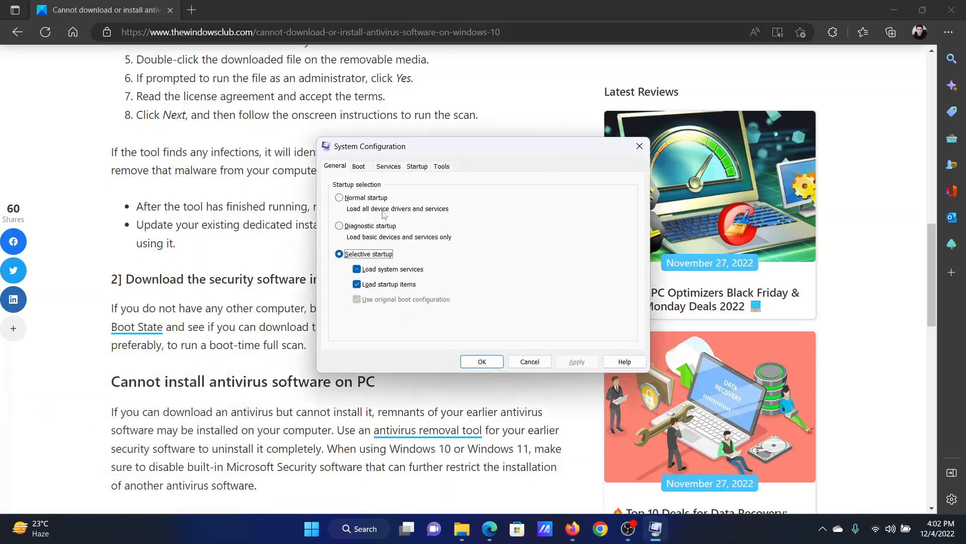
# Step: On the Services tab, hide Microsoft services, disable all others, and save
pyautogui.click(388, 167)
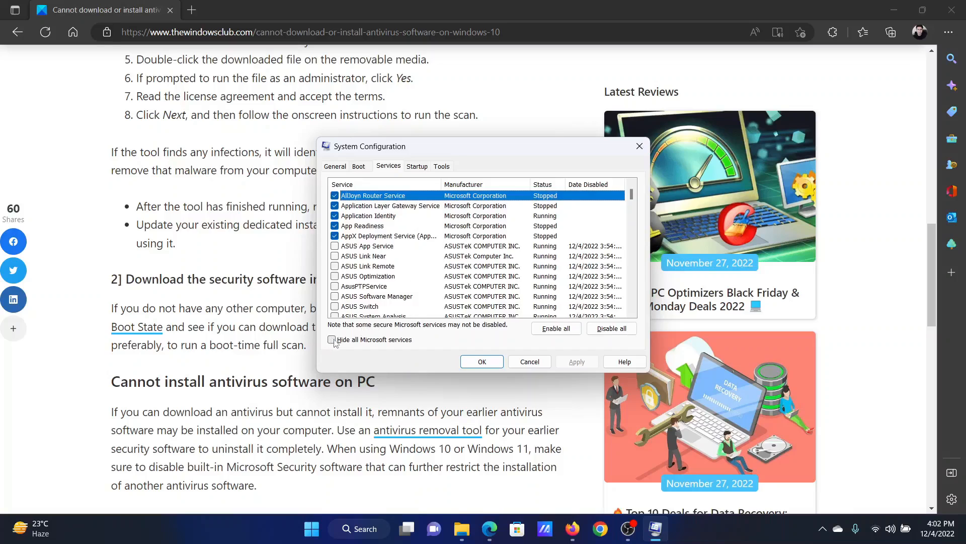
pyautogui.click(332, 340)
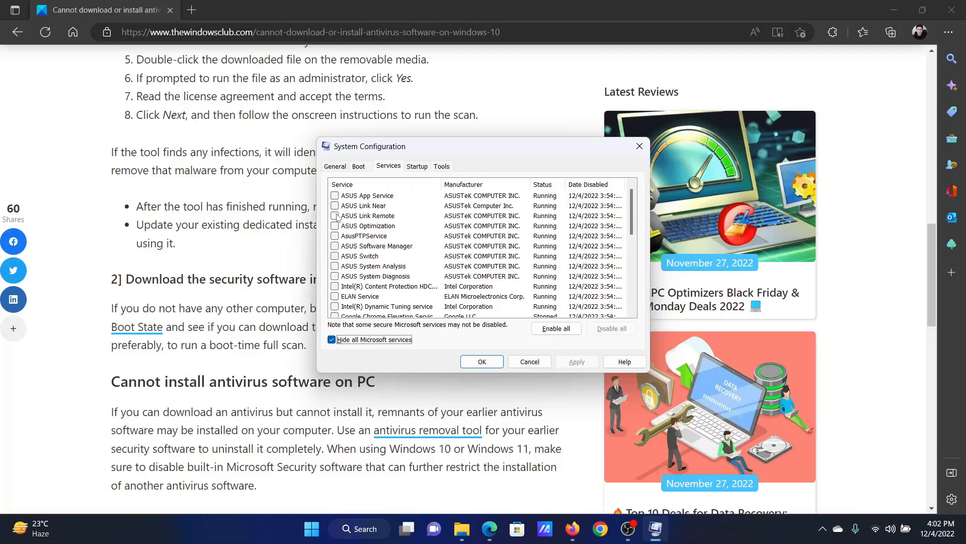
pyautogui.click(366, 195)
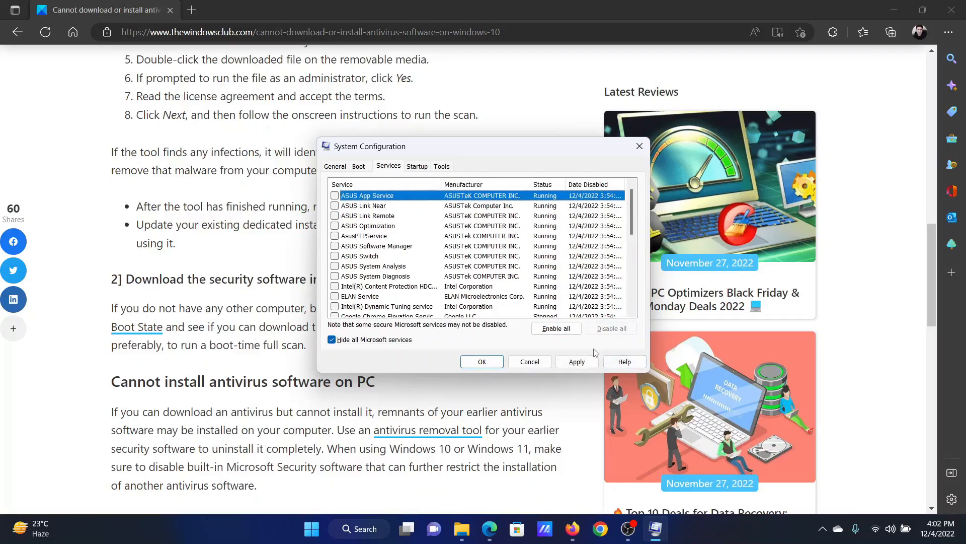
pyautogui.click(481, 361)
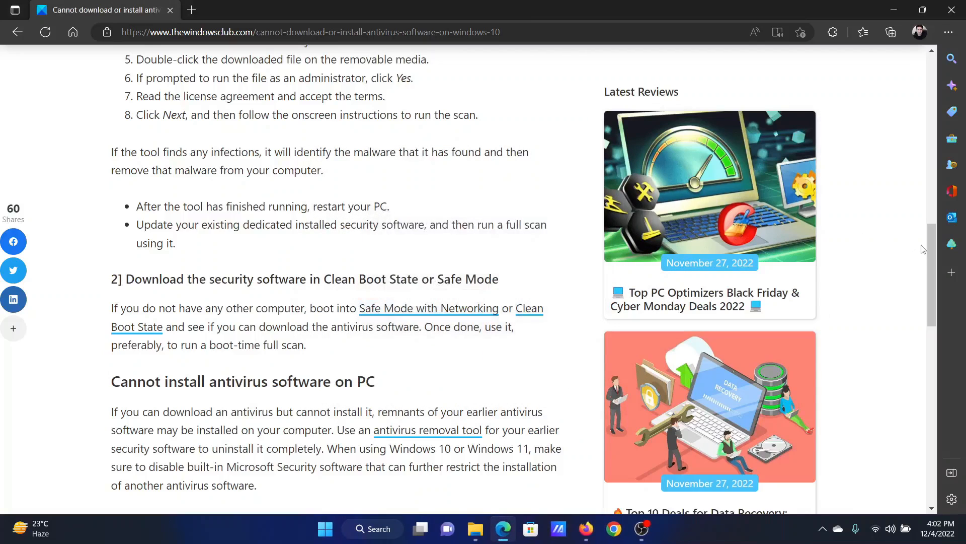
# Step: Scroll back up to the article title and clear the text selection
pyautogui.scroll(3)
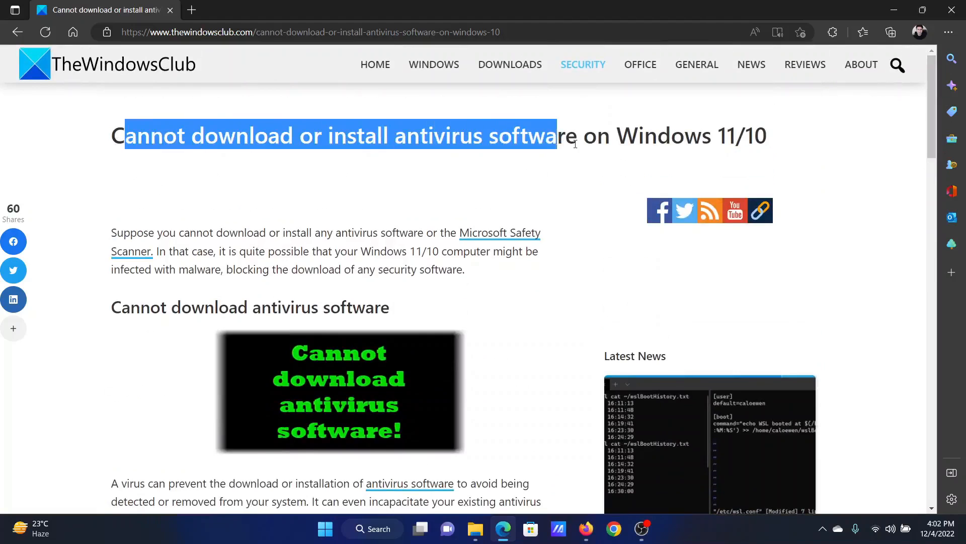
pyautogui.click(431, 190)
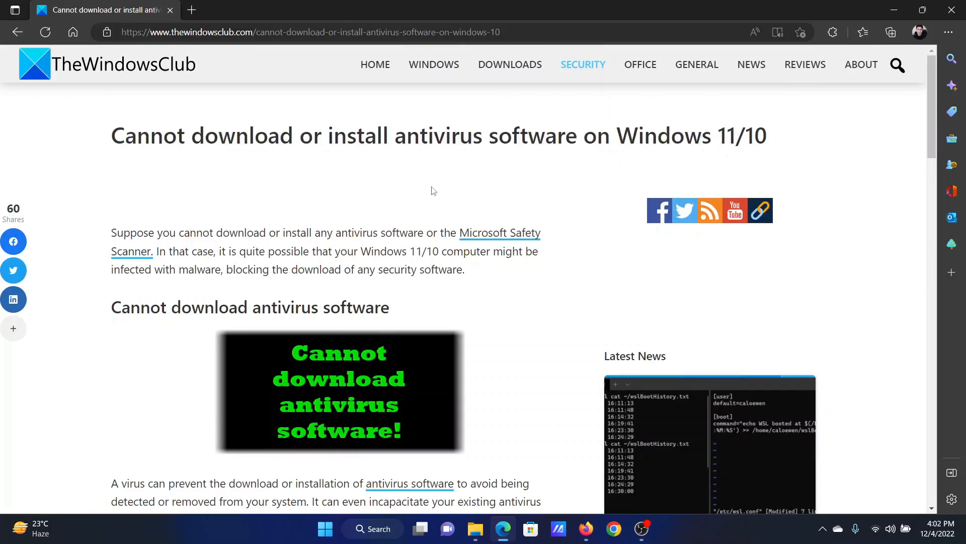